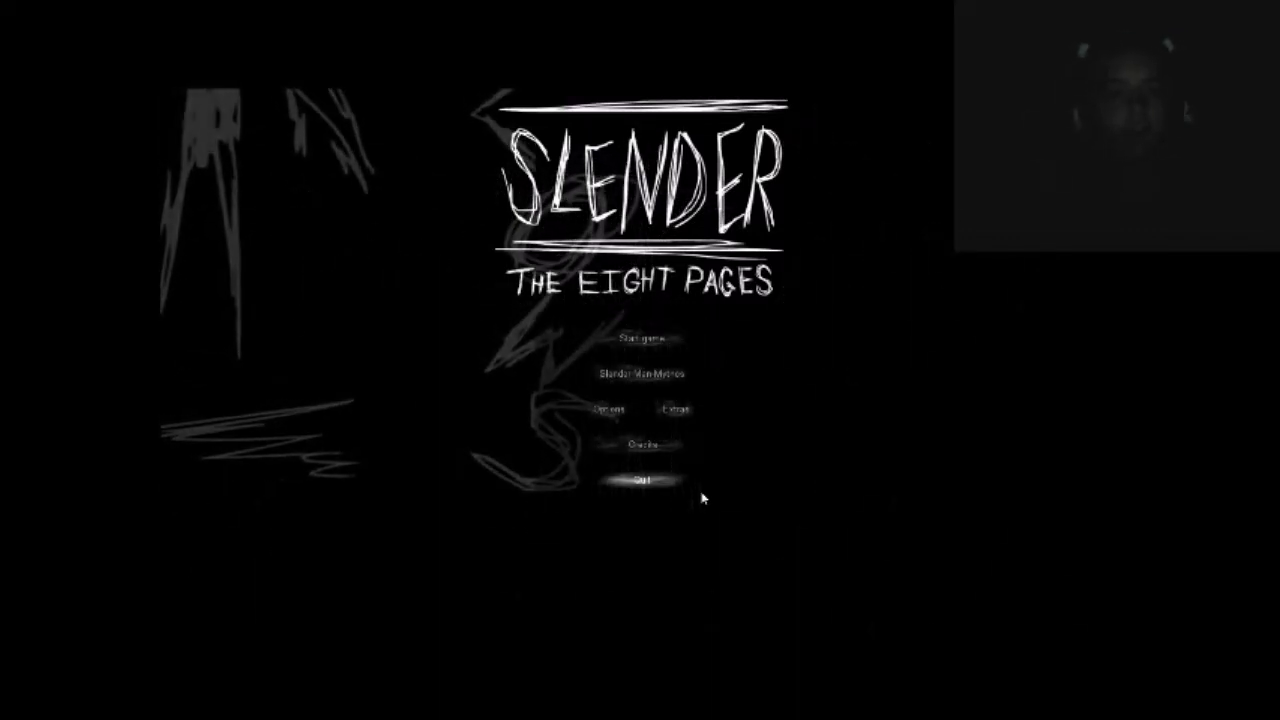
{"action": "left_click", "coordinate": [644, 338]}
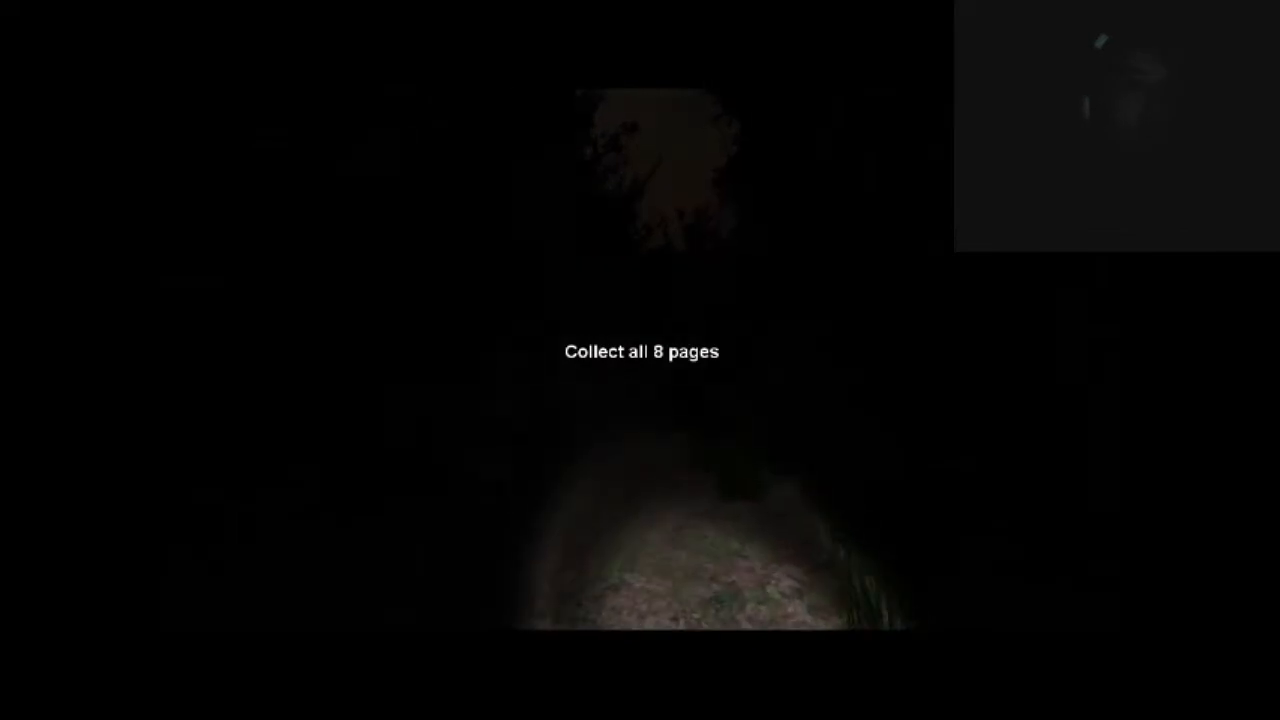